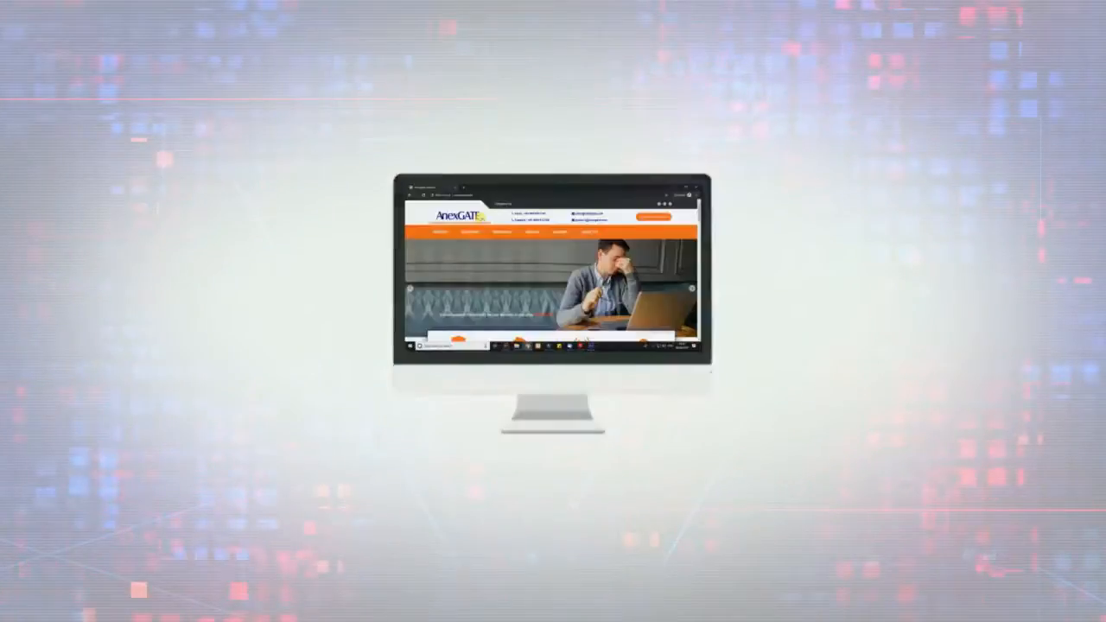
Step: Launch Chrome and enter the appliance address 192.168.100.1 in the address bar
{"action": "scroll", "scroll_direction": "down", "scroll_amount": 3}
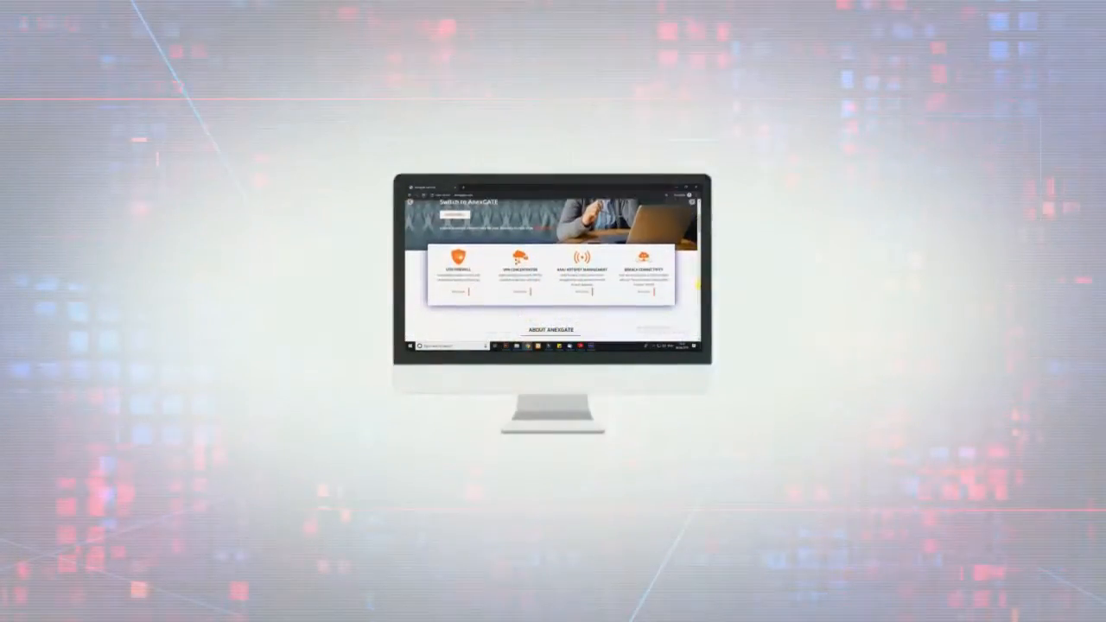
{"action": "scroll", "scroll_direction": "down", "scroll_amount": 3}
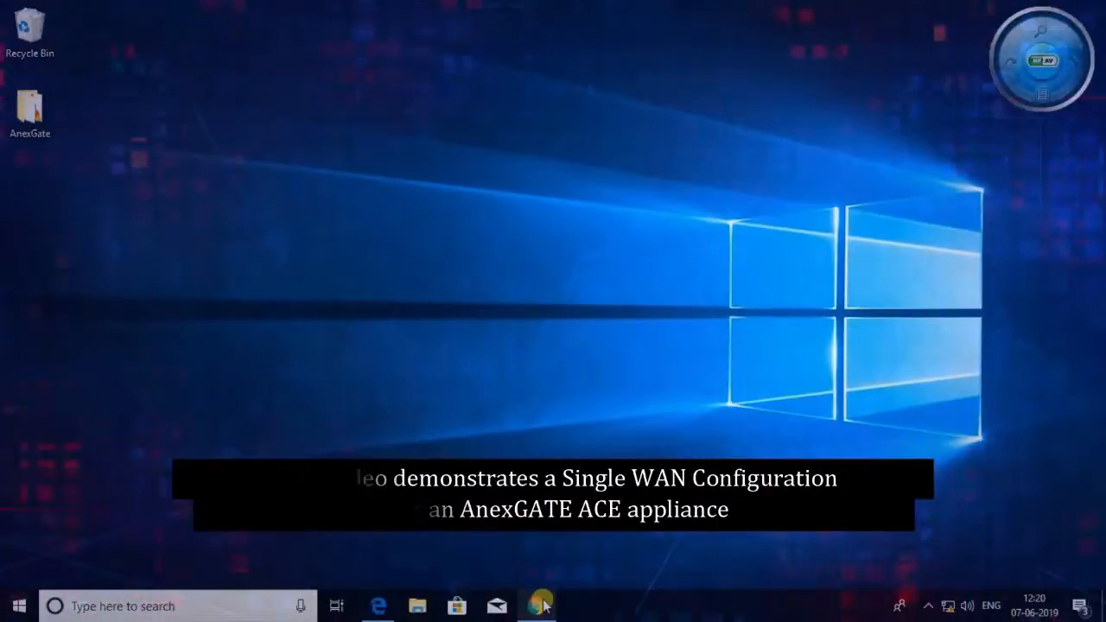
{"action": "left_click", "coordinate": [539, 605]}
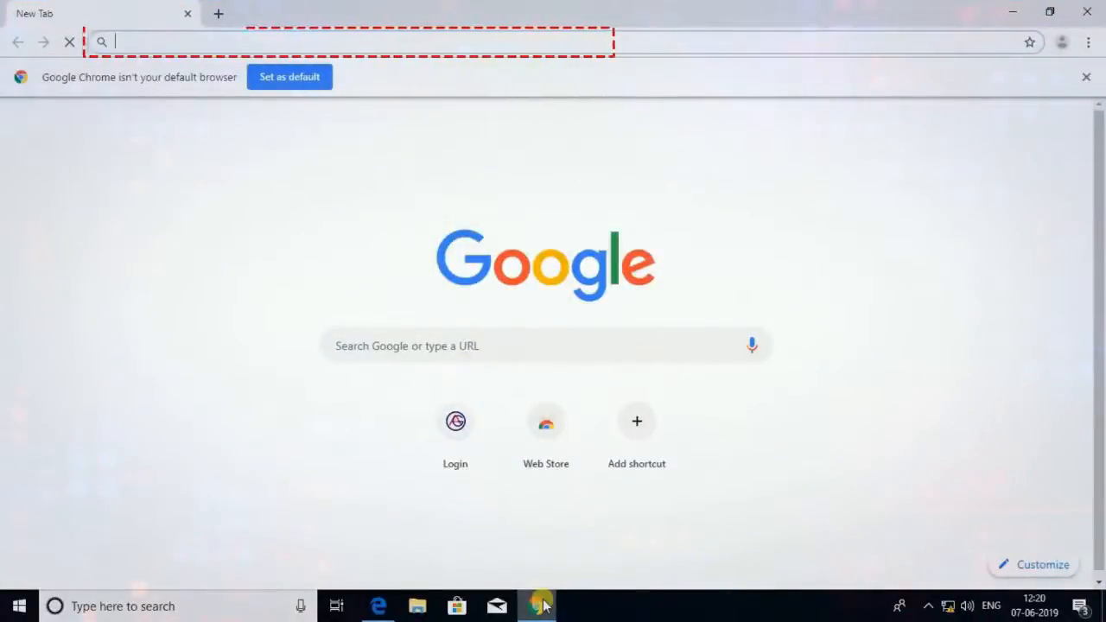
{"action": "type", "text": "192.168.100.1"}
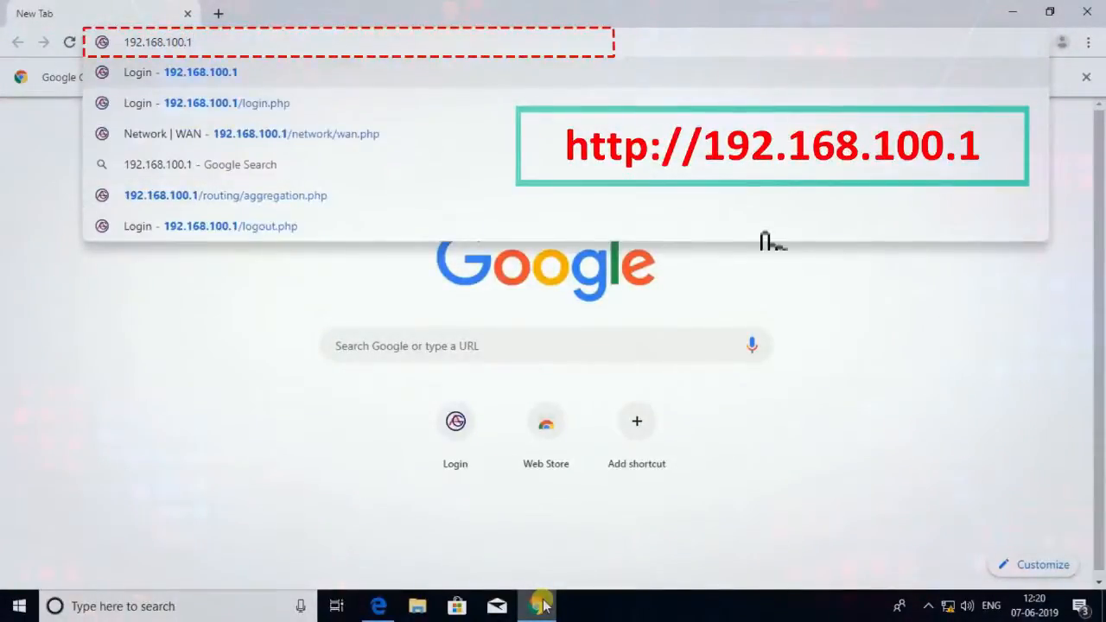
{"action": "mouse_move", "coordinate": [768, 199]}
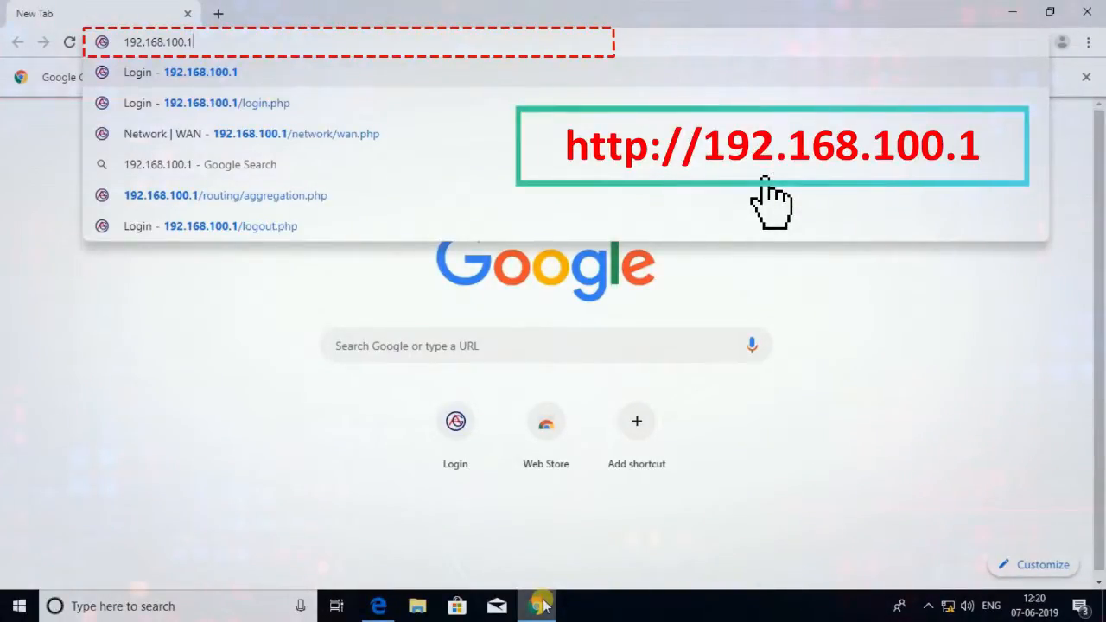
Step: Load the login page and sign in as admin with the default password
{"action": "left_click", "coordinate": [206, 103]}
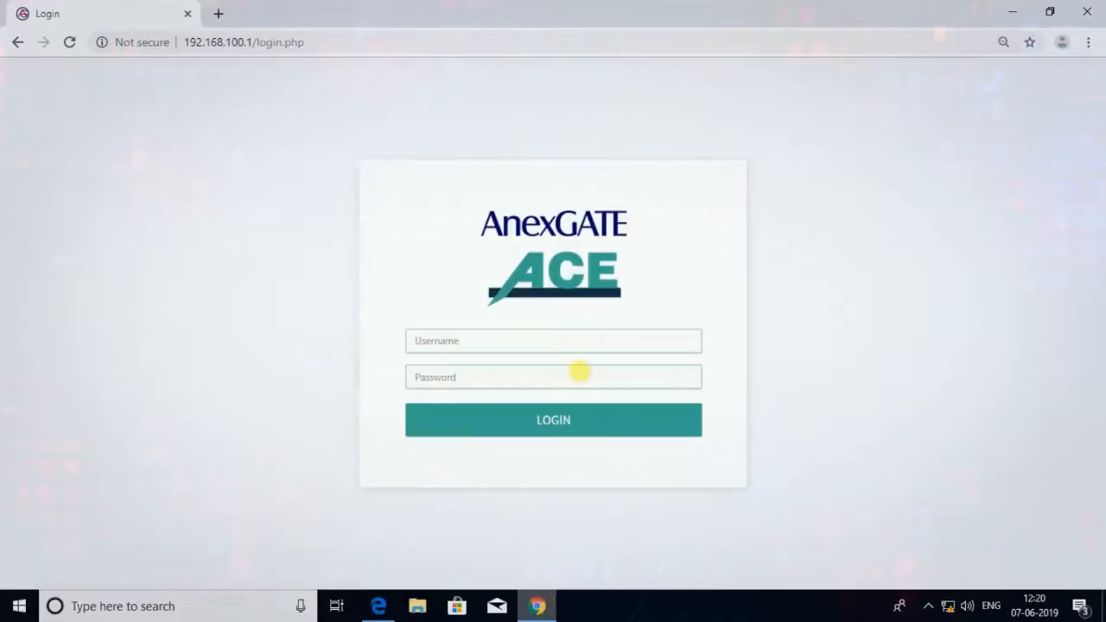
{"action": "left_click", "coordinate": [553, 341]}
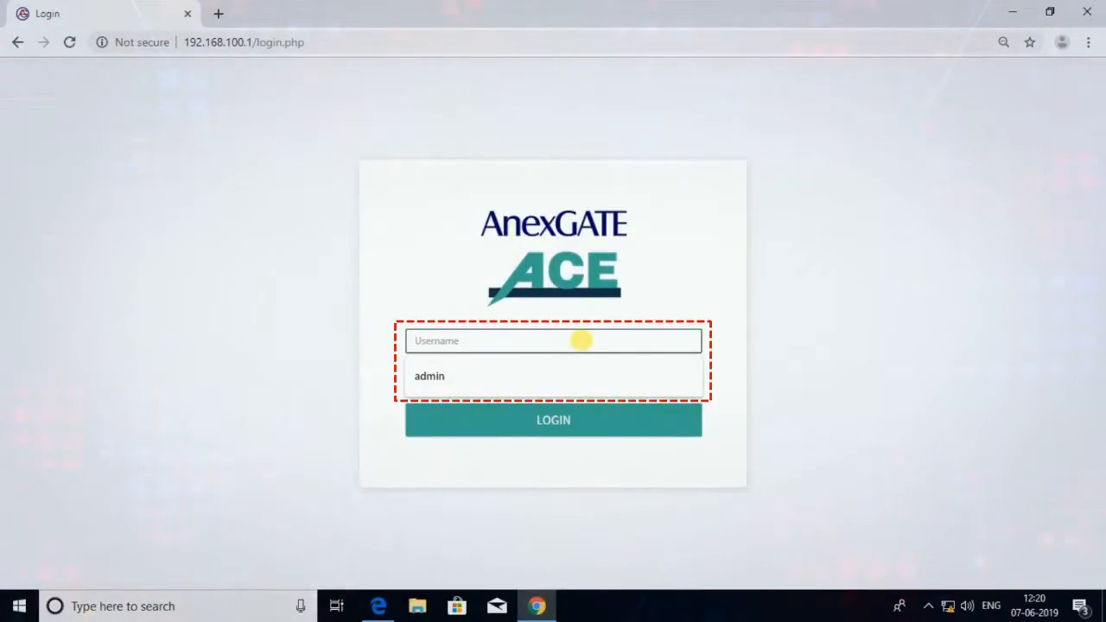
{"action": "type", "text": "admin"}
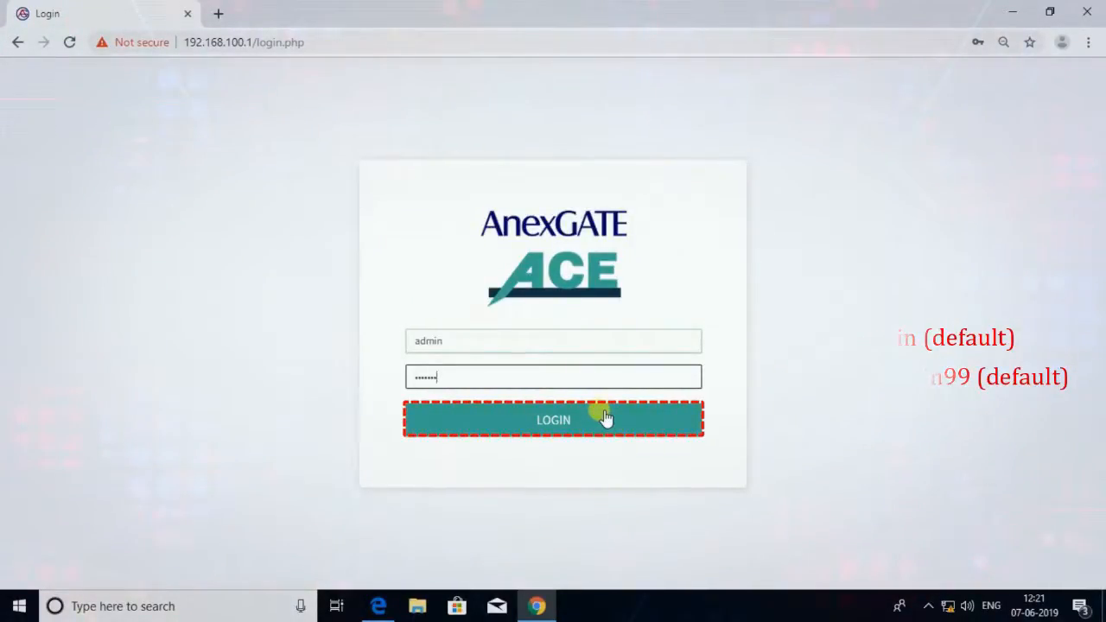
{"action": "left_click", "coordinate": [553, 420]}
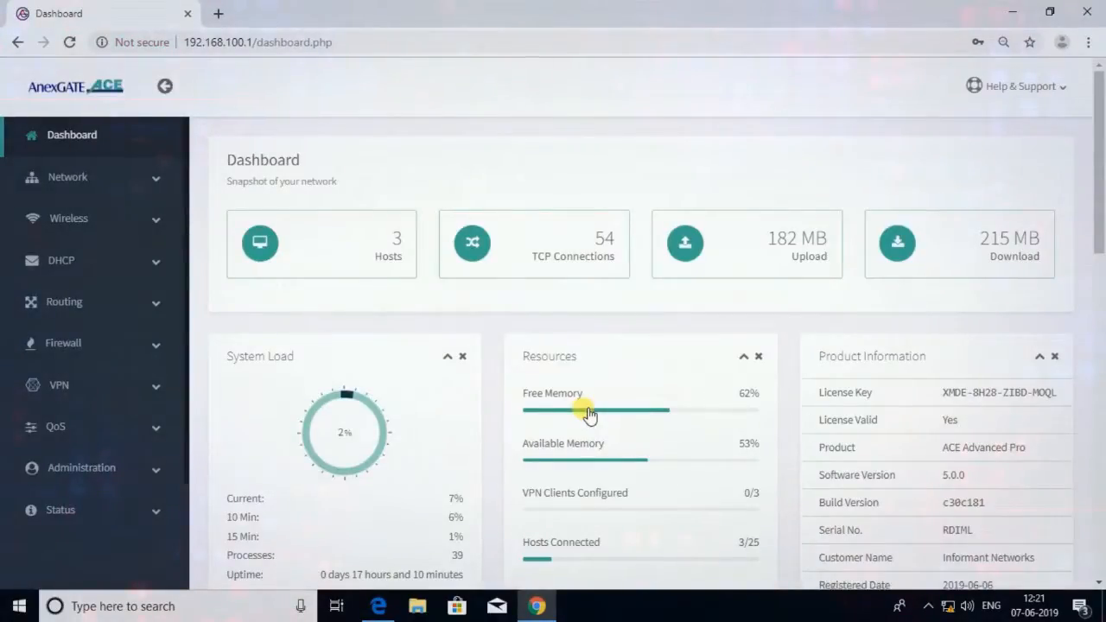
{"action": "scroll", "scroll_direction": "down", "scroll_amount": 3}
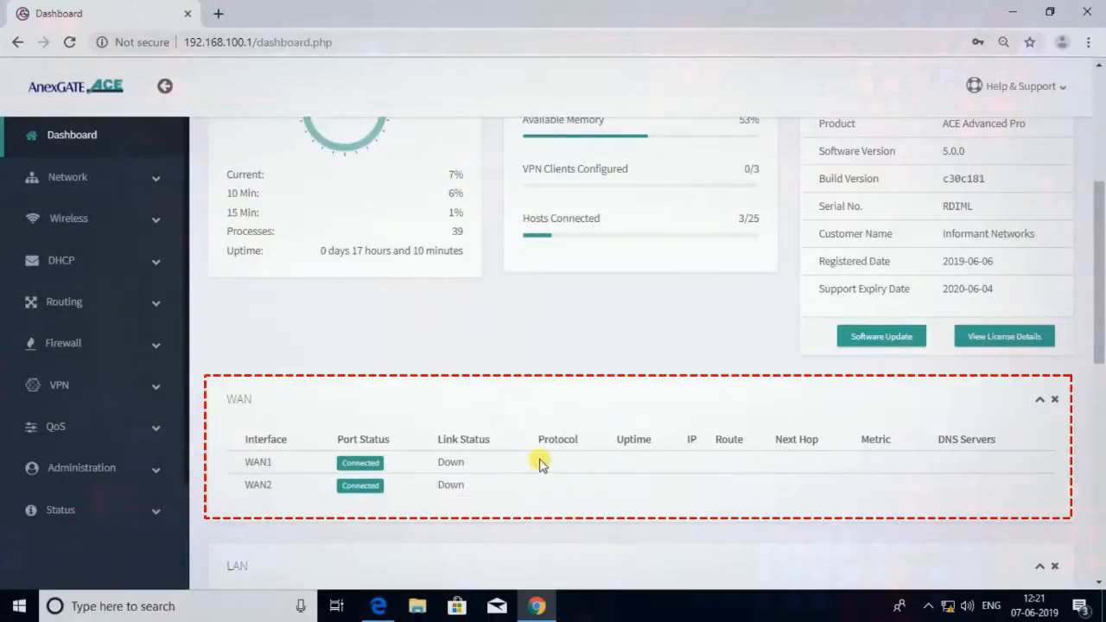
{"action": "mouse_move", "coordinate": [919, 487]}
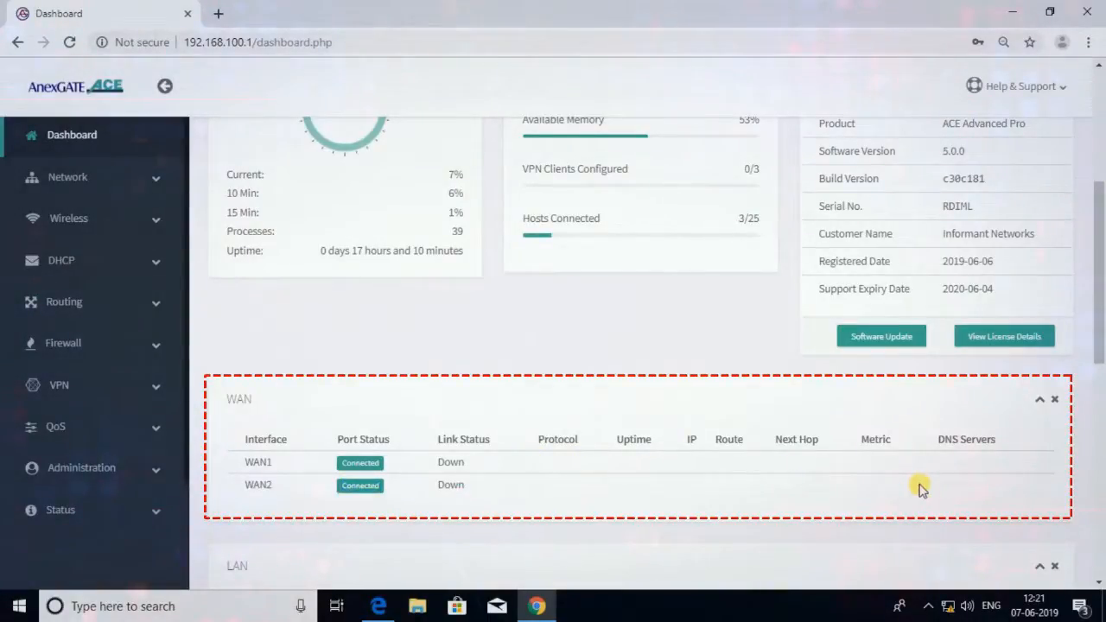
{"action": "scroll", "scroll_direction": "up", "scroll_amount": 3}
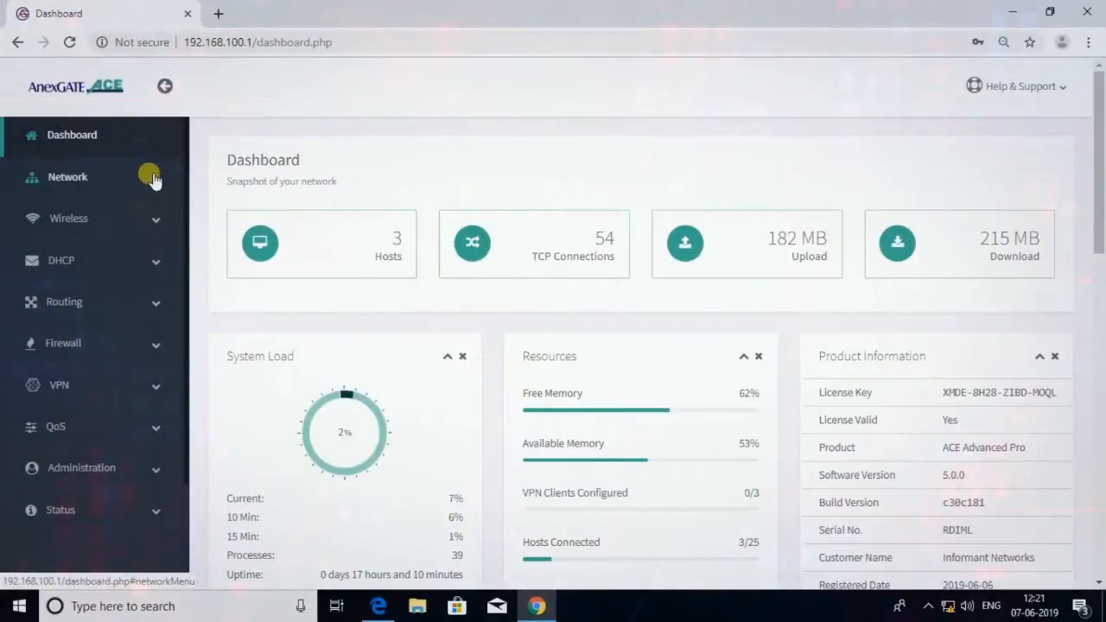
Step: Under Network > WAN, switch WAN 1 to DHCP addressing and save it
{"action": "left_click", "coordinate": [68, 177]}
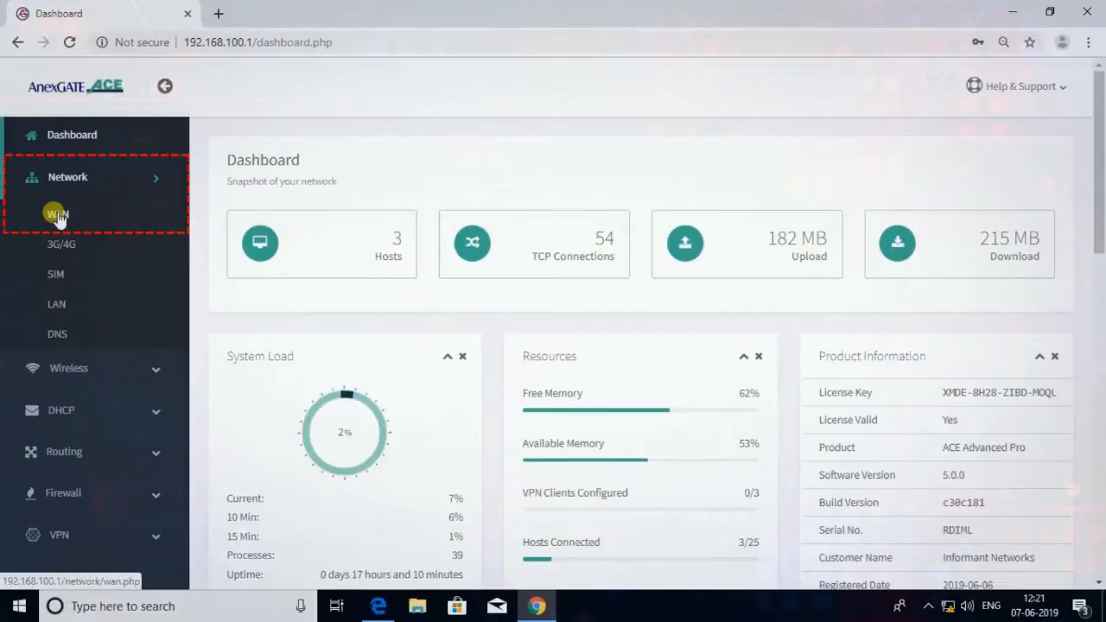
{"action": "left_click", "coordinate": [57, 215]}
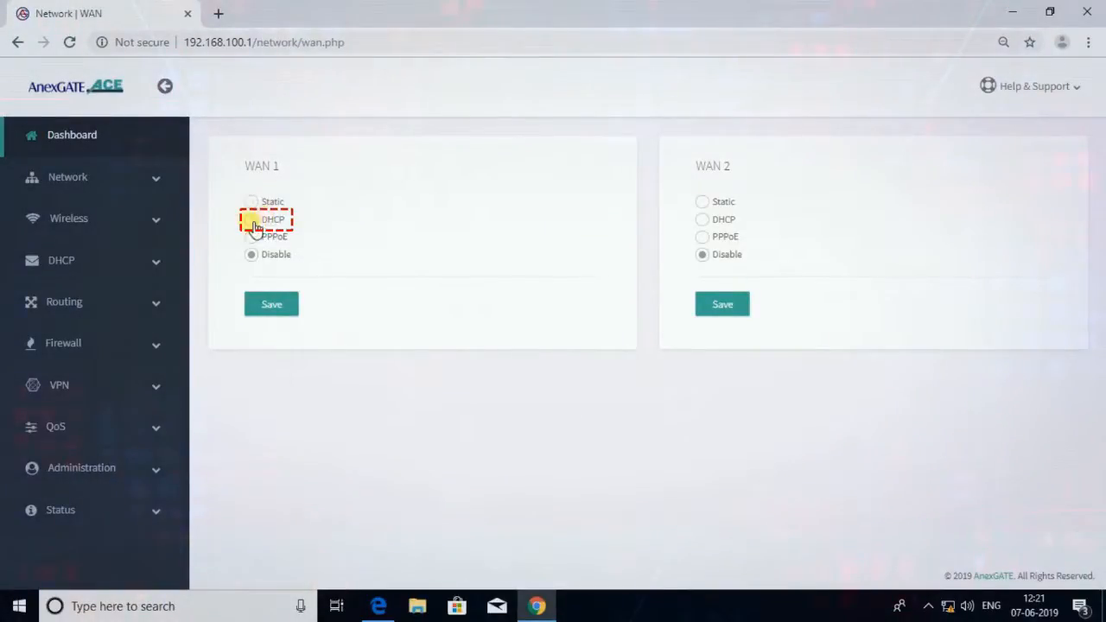
{"action": "left_click", "coordinate": [253, 218]}
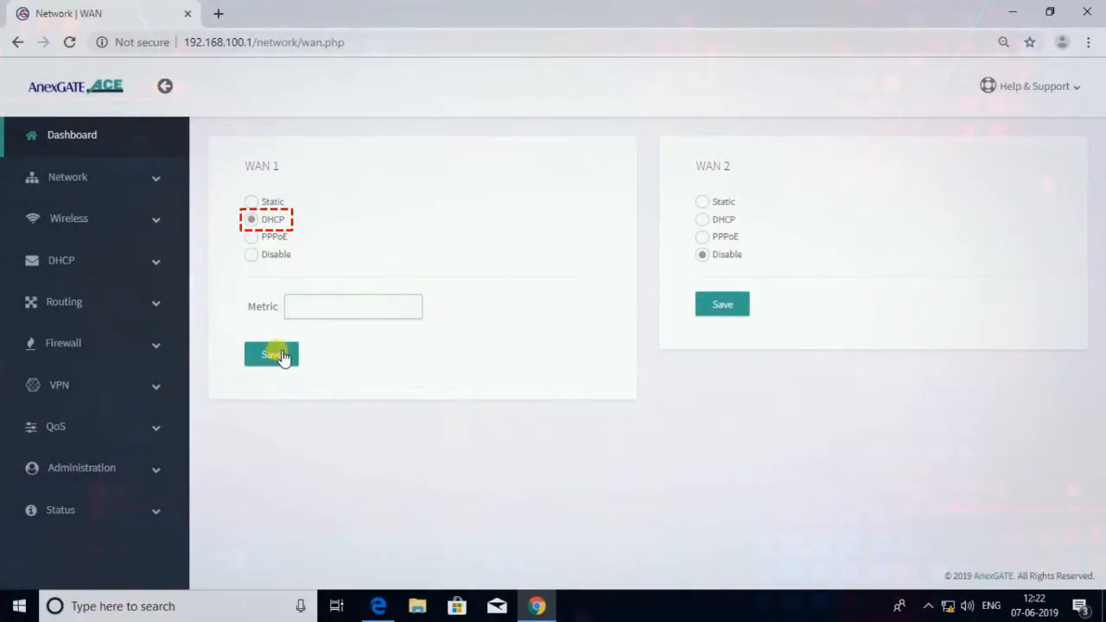
{"action": "left_click", "coordinate": [271, 354]}
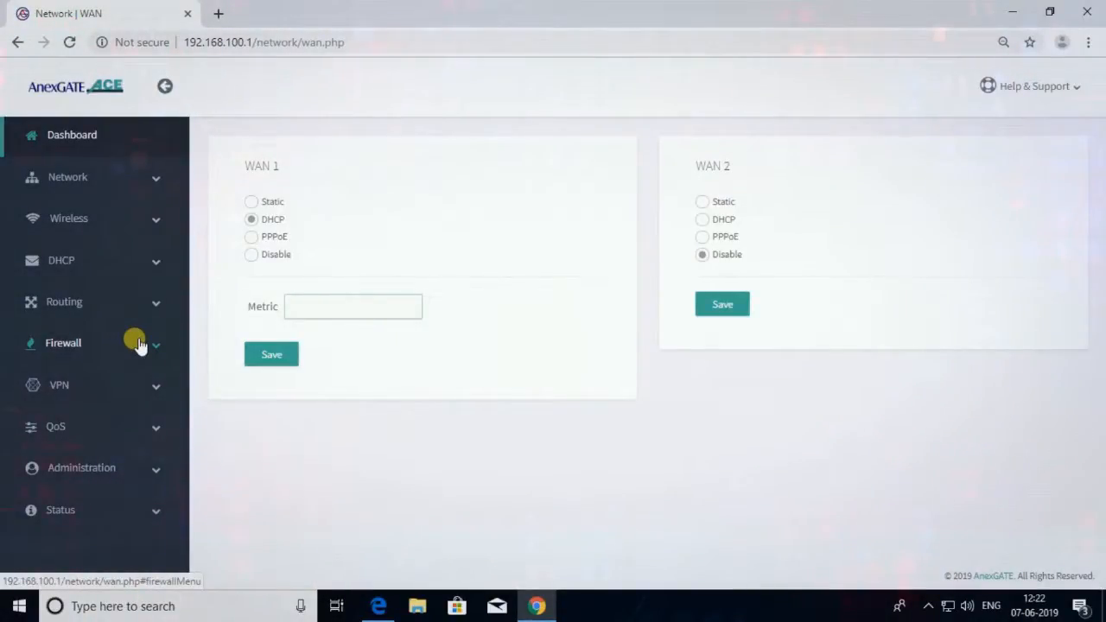
Step: Navigate to Firewall > Rules to show the lan and wan zones
{"action": "left_click", "coordinate": [63, 342]}
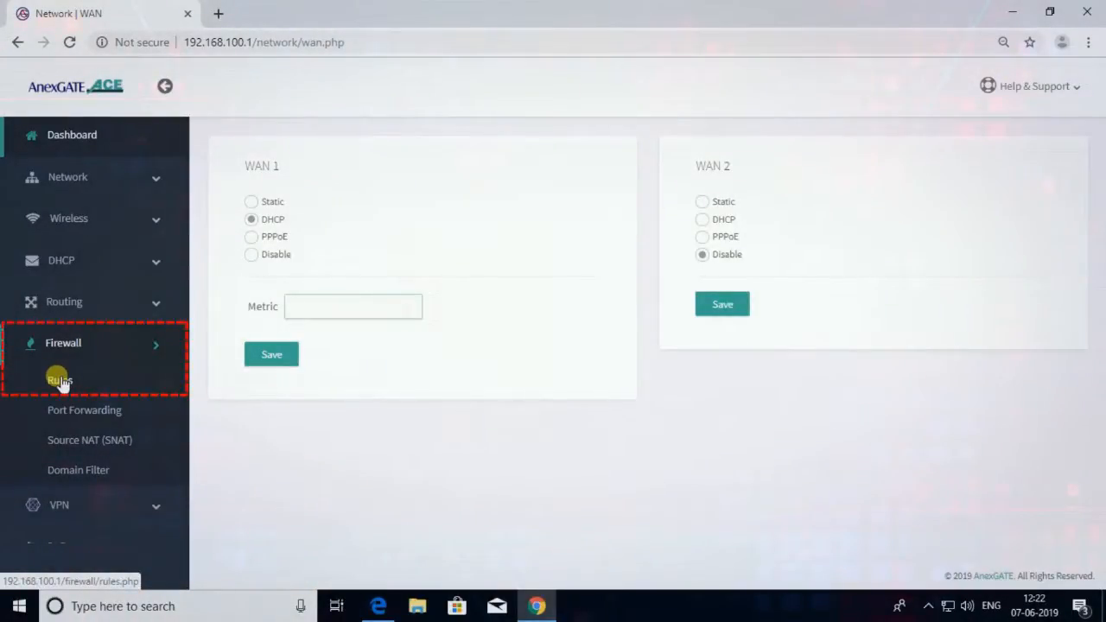
{"action": "left_click", "coordinate": [59, 380]}
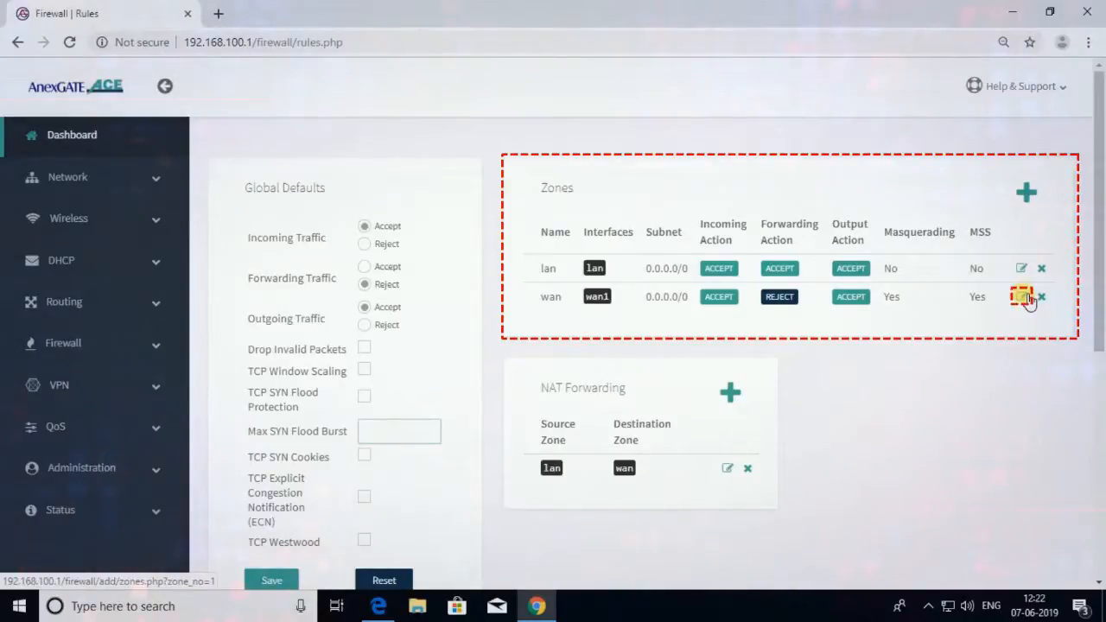
Step: Edit the wan zone: interface WAN1, forwarding Reject, masquerading and MSS clamping enabled
{"action": "left_click", "coordinate": [1023, 297]}
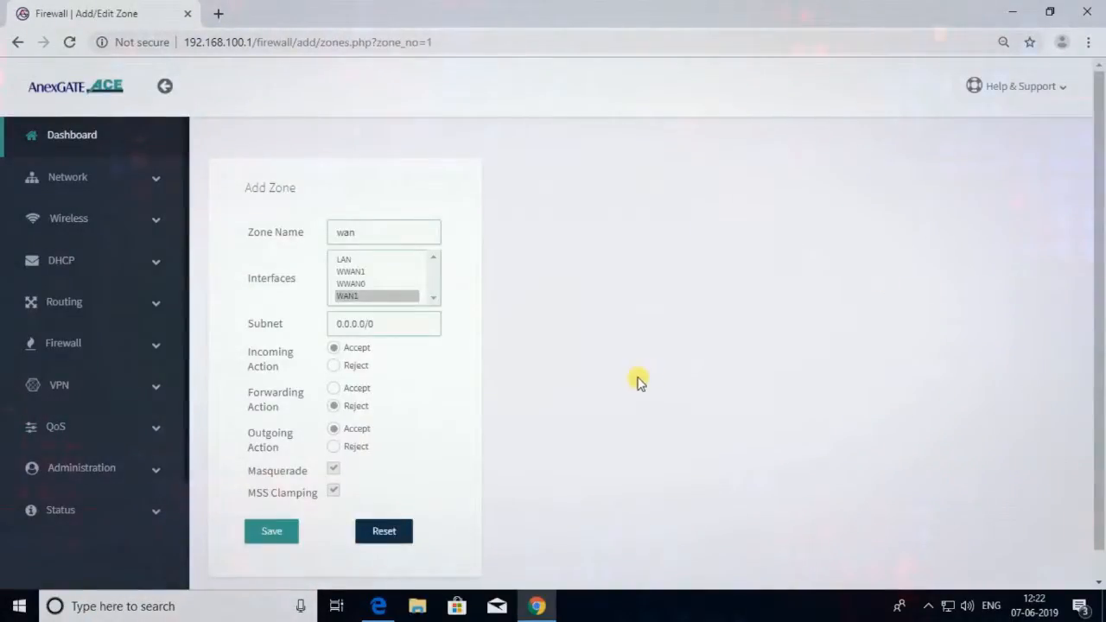
{"action": "left_click", "coordinate": [380, 295]}
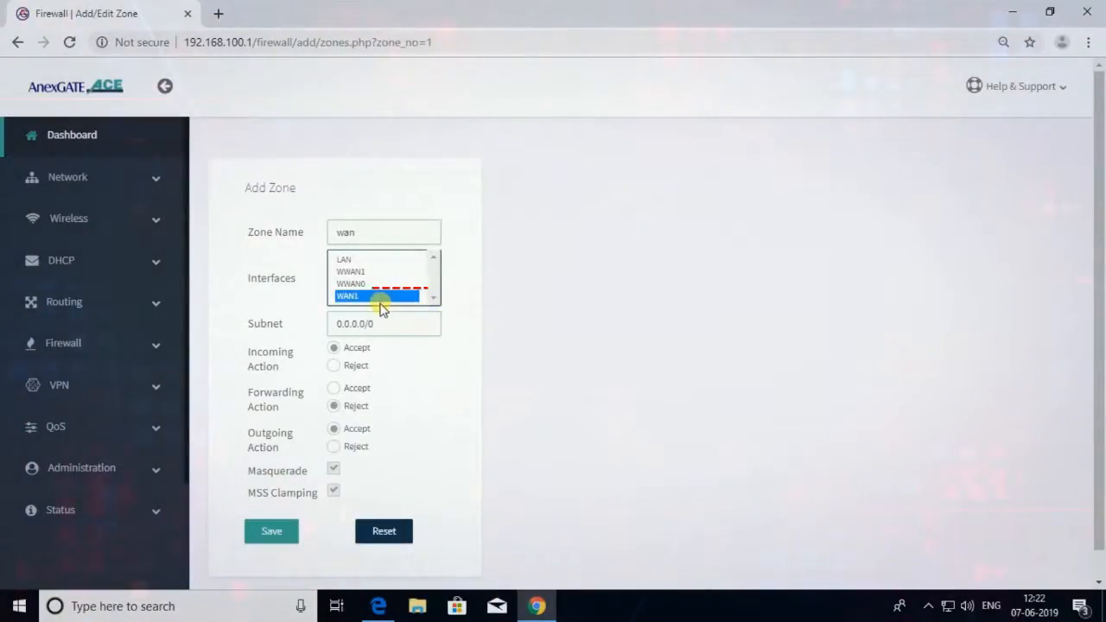
{"action": "left_click", "coordinate": [377, 295]}
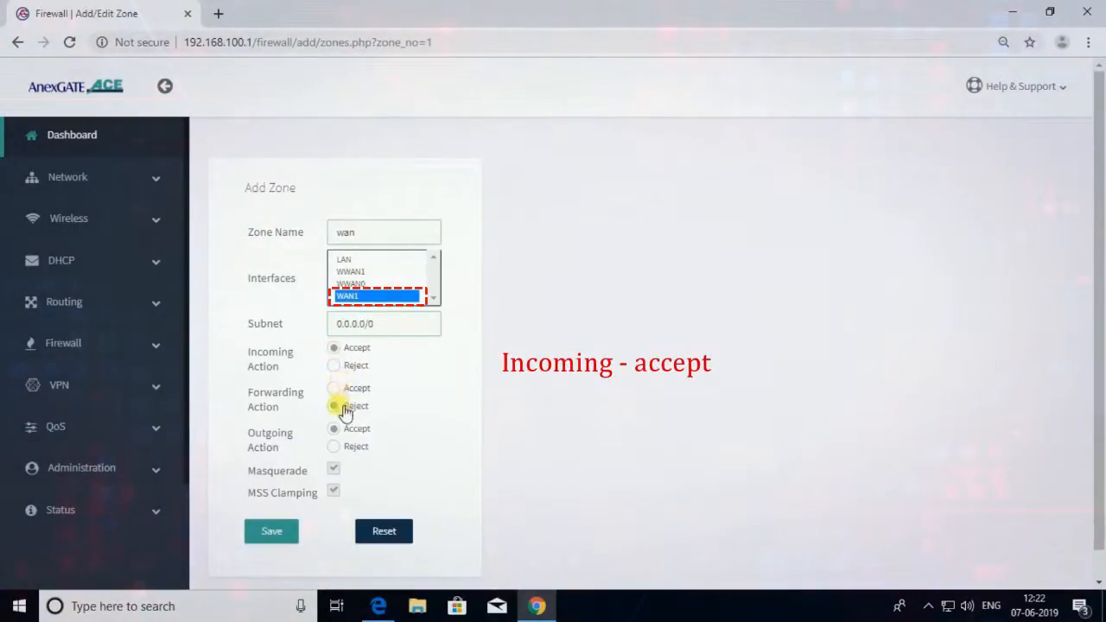
{"action": "left_click", "coordinate": [333, 406]}
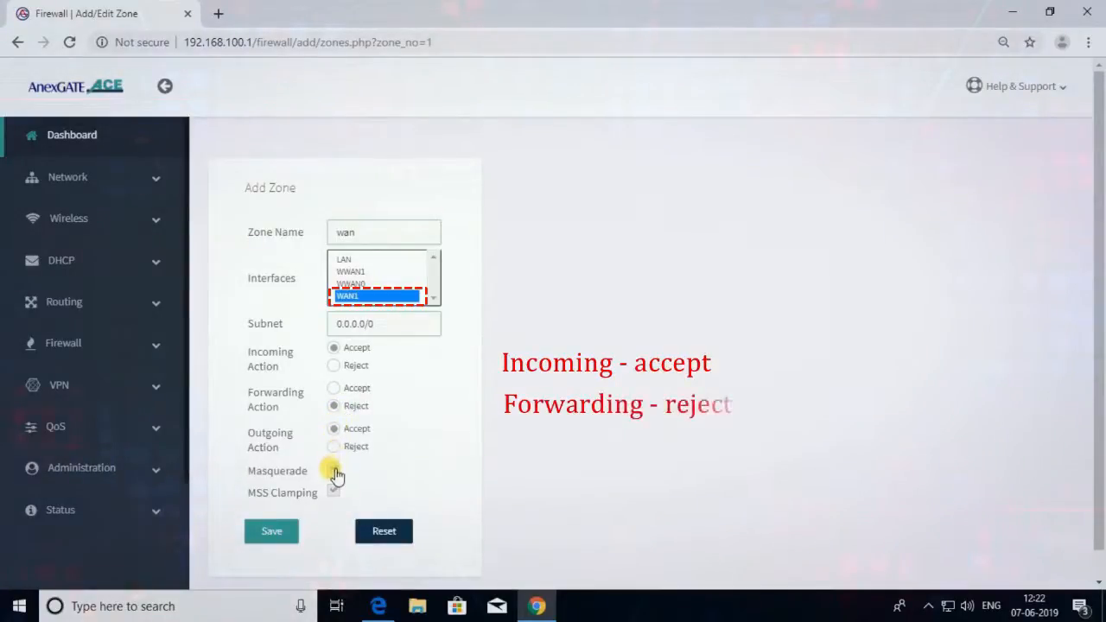
{"action": "left_click", "coordinate": [333, 467]}
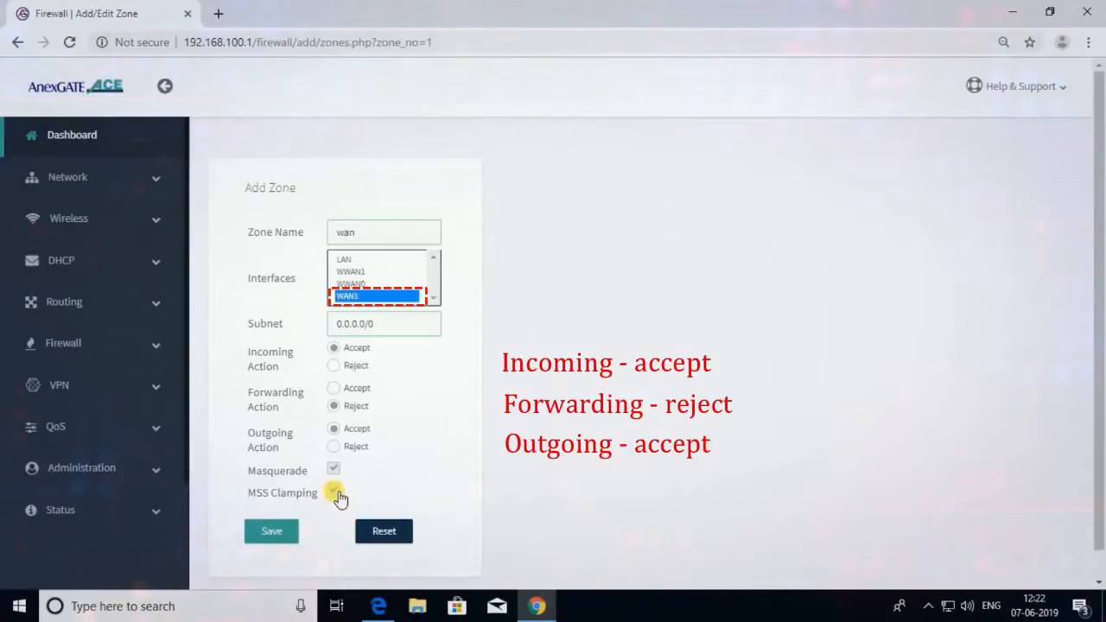
{"action": "left_click", "coordinate": [333, 491]}
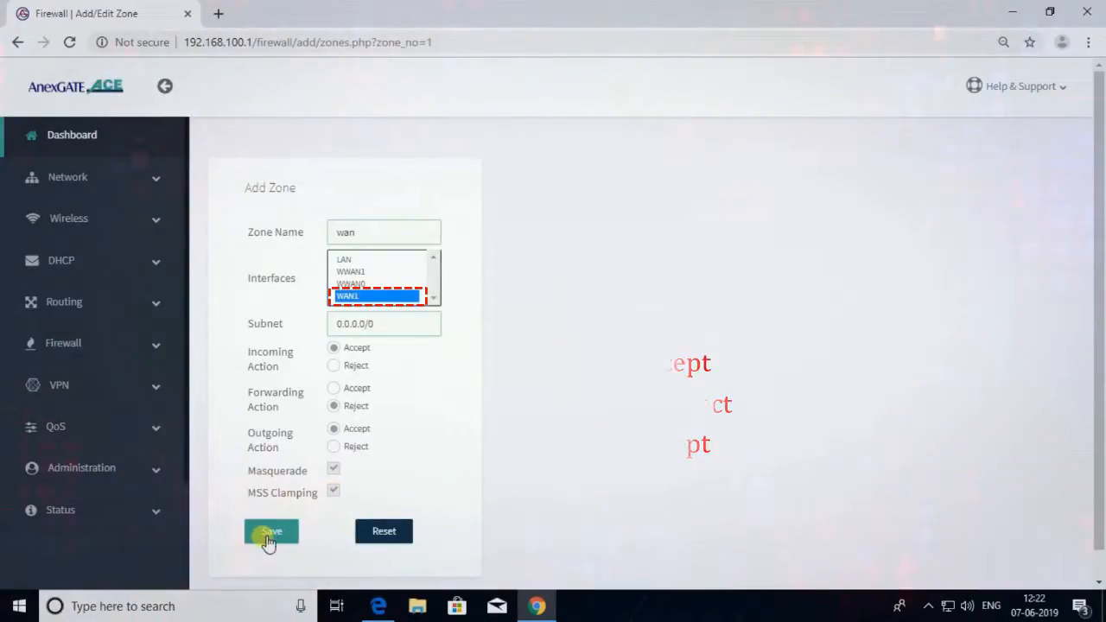
Step: Save the wan zone and review it in the Zones table
{"action": "left_click", "coordinate": [271, 531]}
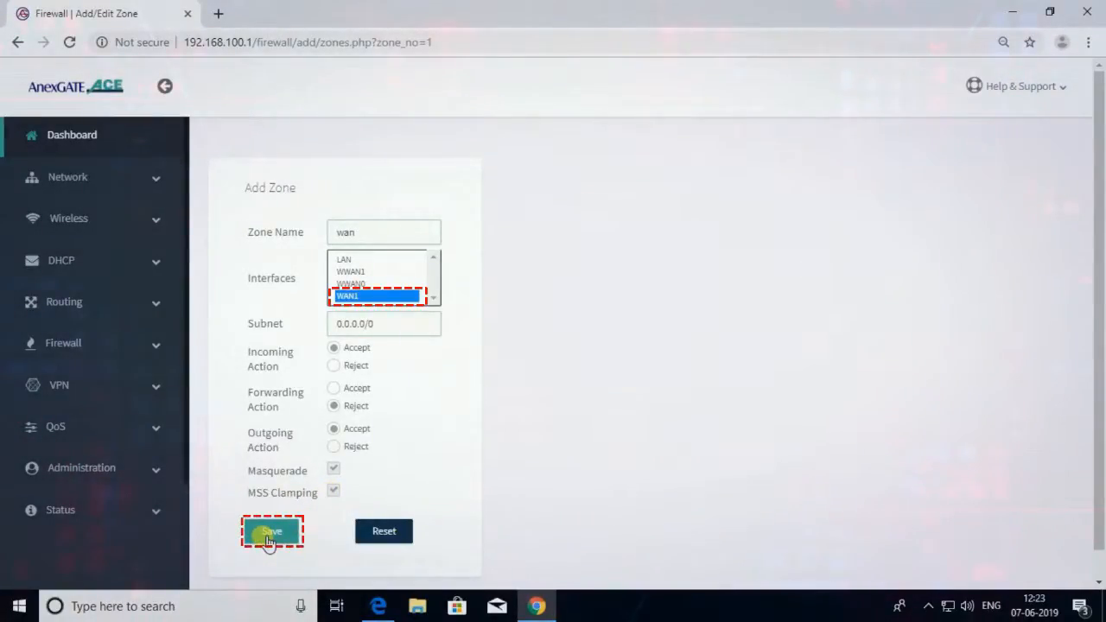
{"action": "left_click", "coordinate": [269, 530]}
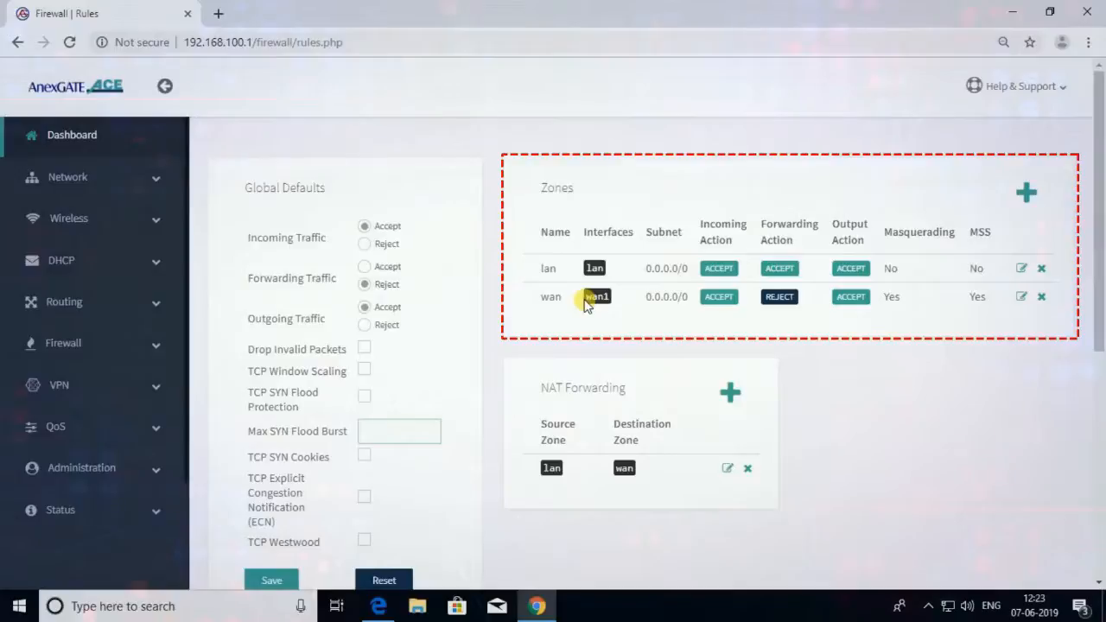
{"action": "scroll", "scroll_direction": "down", "scroll_amount": 3}
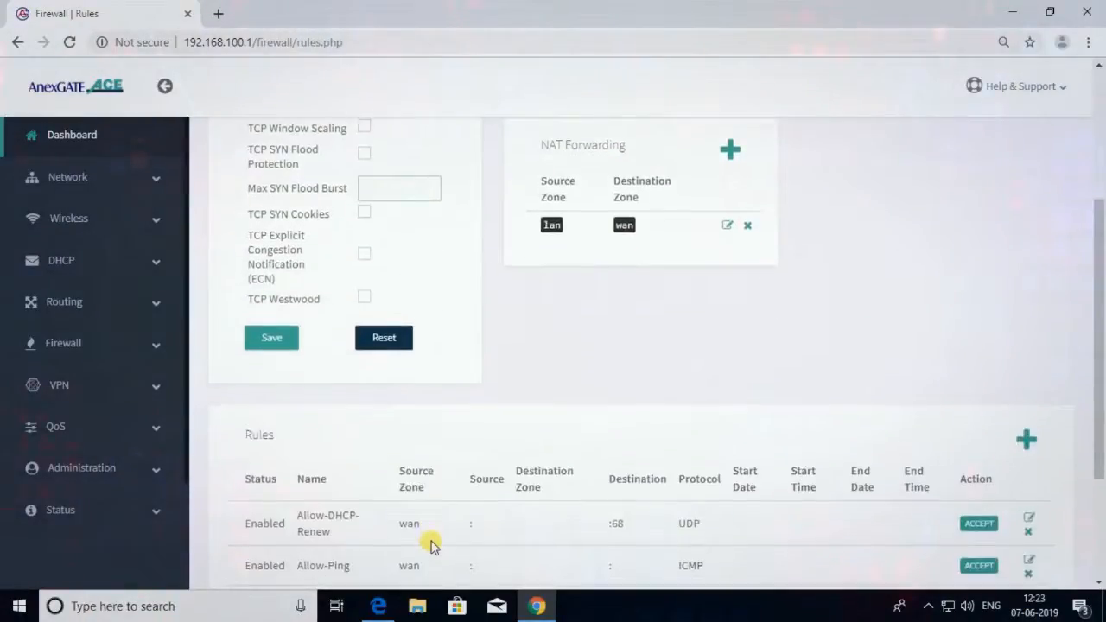
{"action": "scroll", "scroll_direction": "up", "scroll_amount": 3}
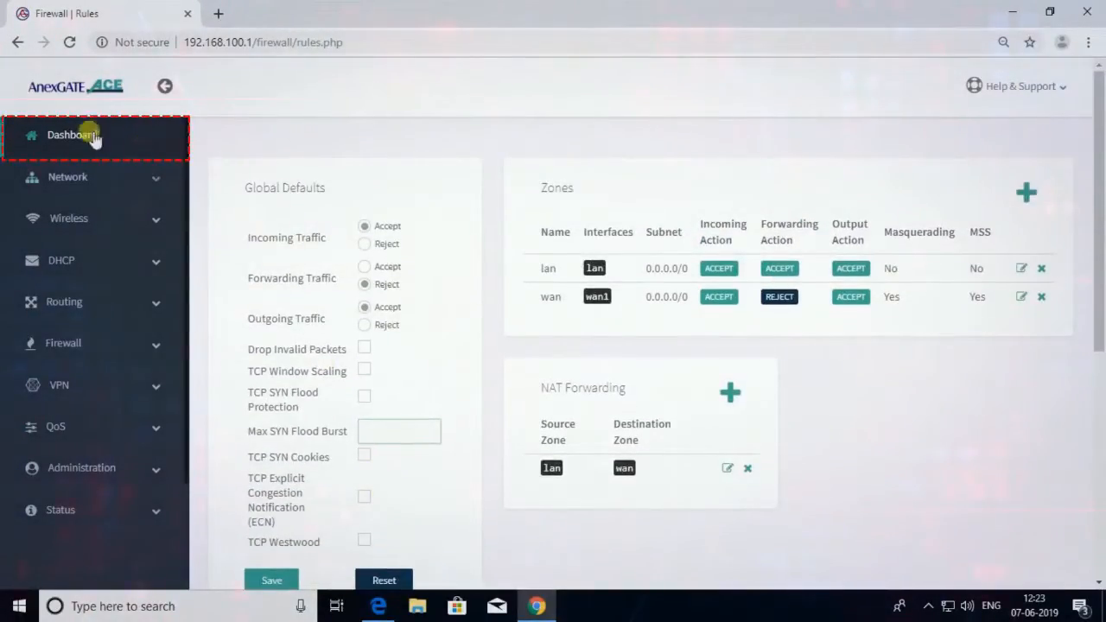
Step: On the Dashboard, verify WAN1 is up via DHCP at 10.0.0.203/24 with gateway 10.0.0.1
{"action": "left_click", "coordinate": [72, 135]}
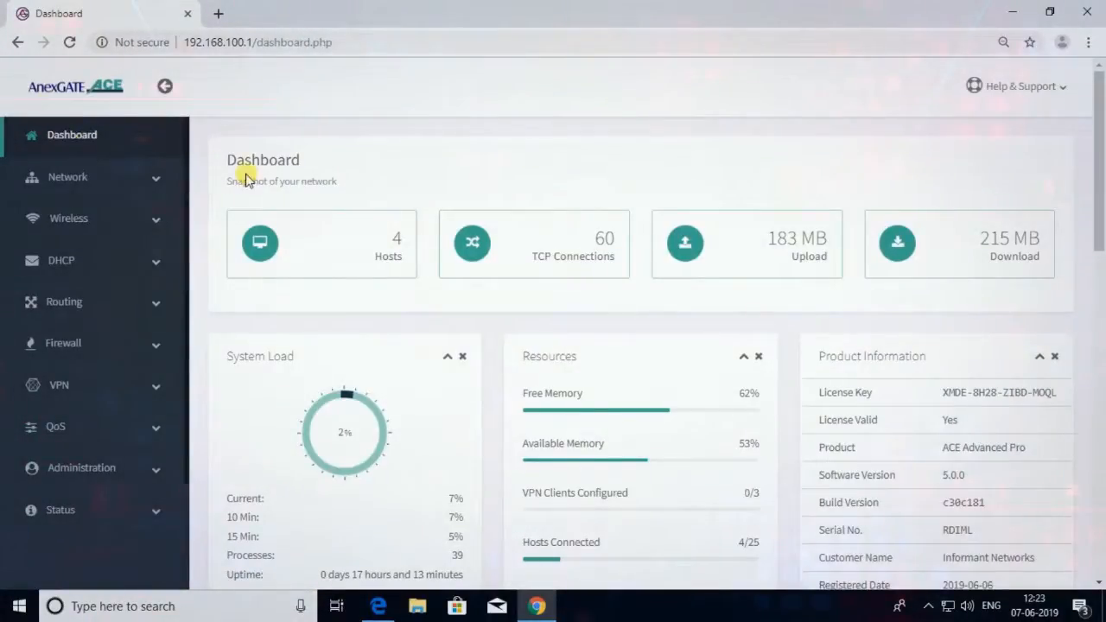
{"action": "scroll", "scroll_direction": "down", "scroll_amount": 3}
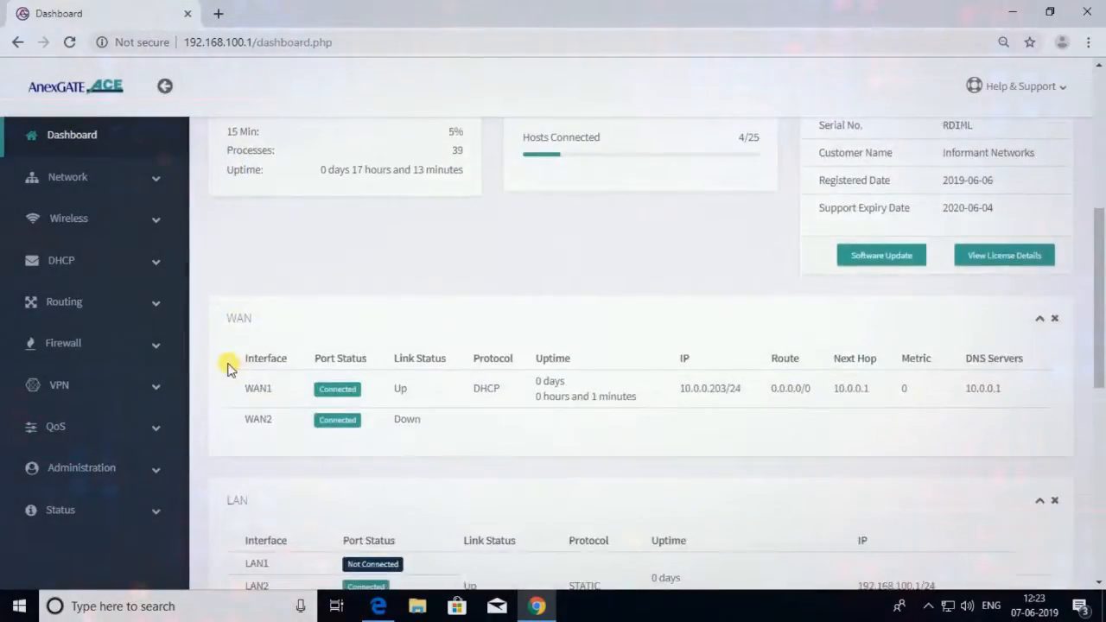
{"action": "double_click", "coordinate": [258, 387]}
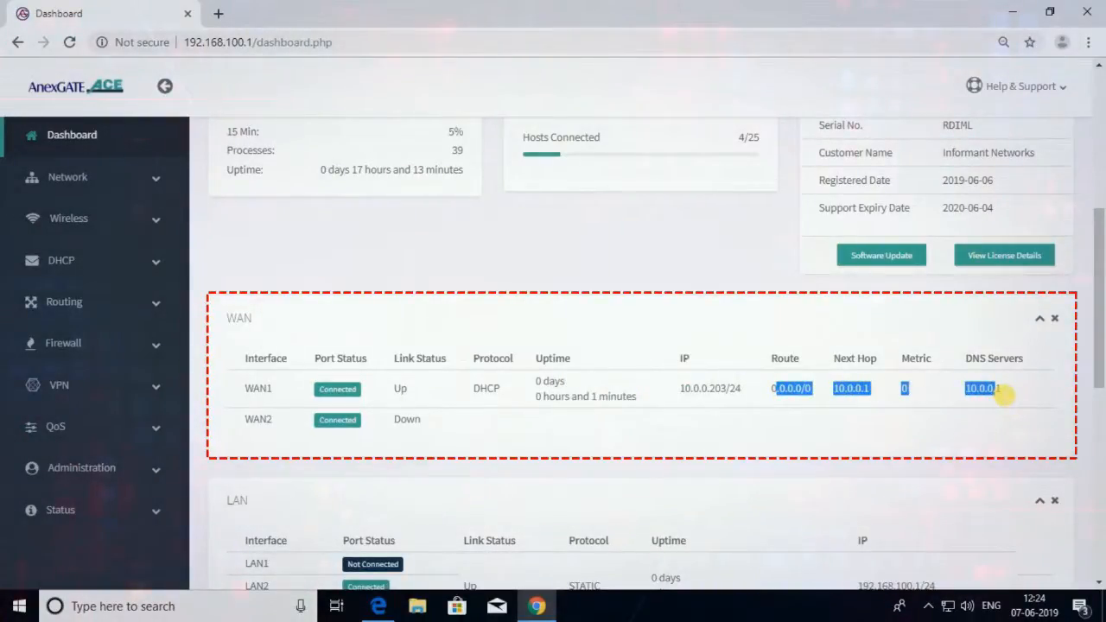
{"action": "scroll", "scroll_direction": "down", "scroll_amount": 3}
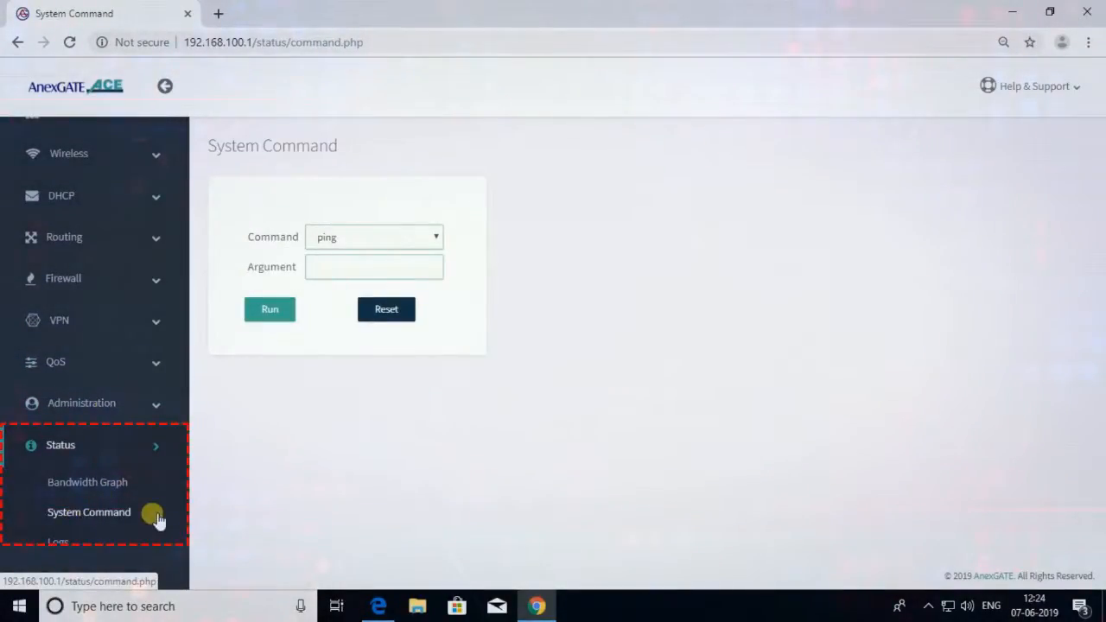
Step: In System Command, ping google.com and get 5 of 5 replies with 0% loss
{"action": "left_click", "coordinate": [373, 266]}
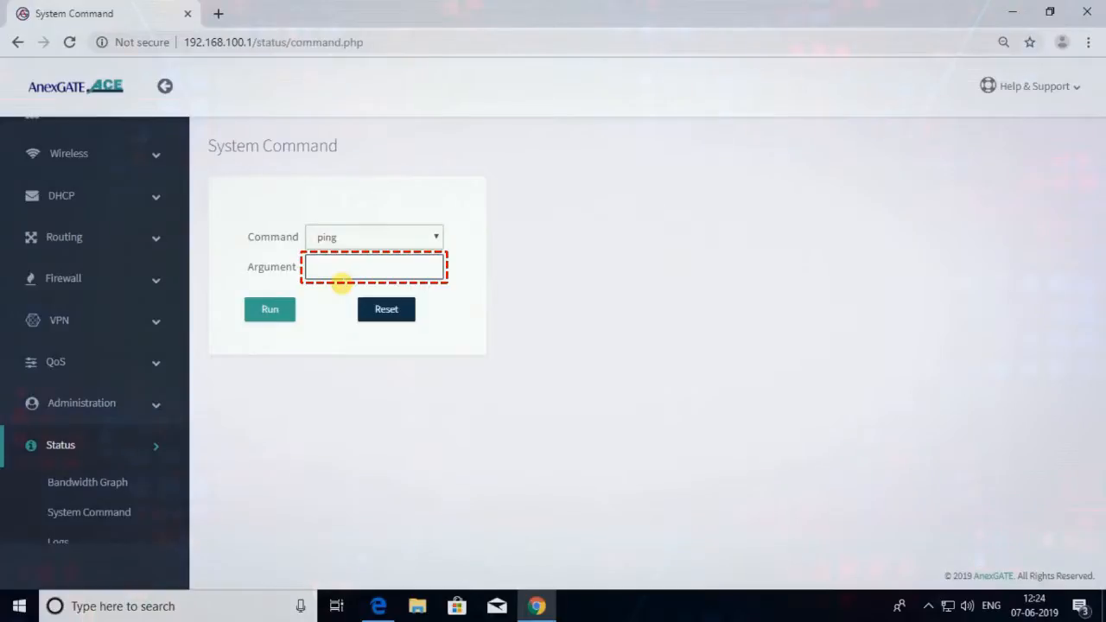
{"action": "type", "text": "google"}
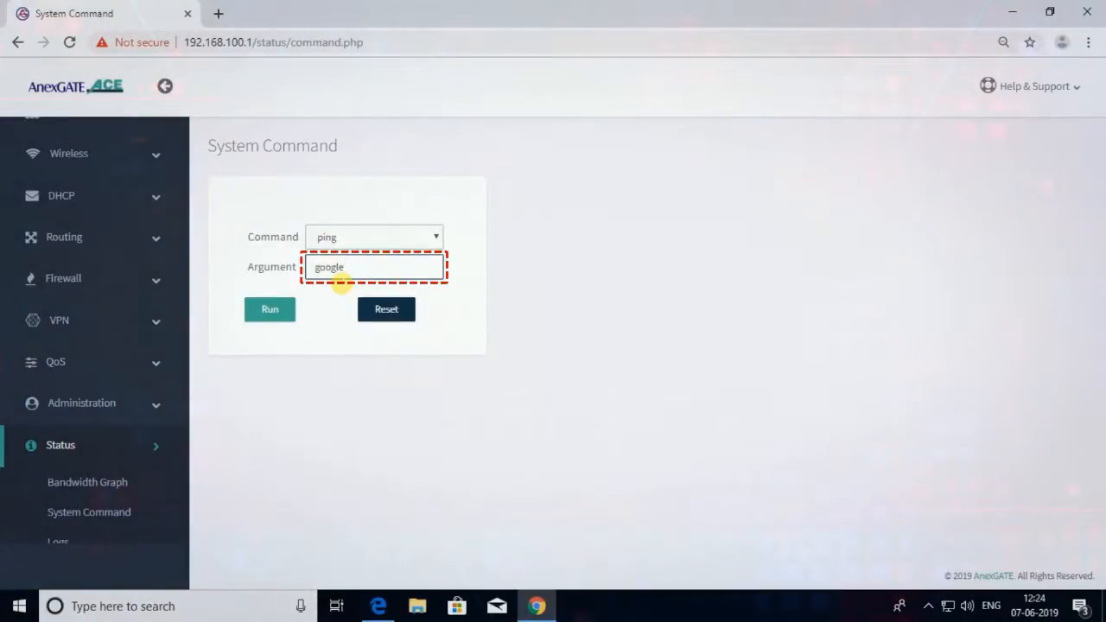
{"action": "type", "text": ".com"}
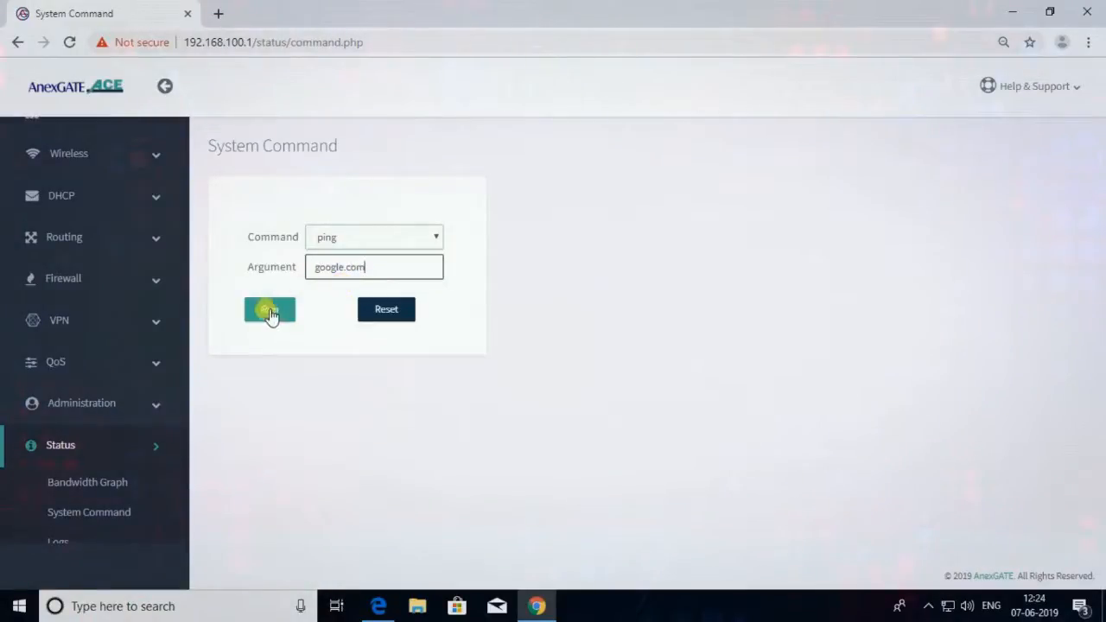
{"action": "left_click", "coordinate": [270, 309]}
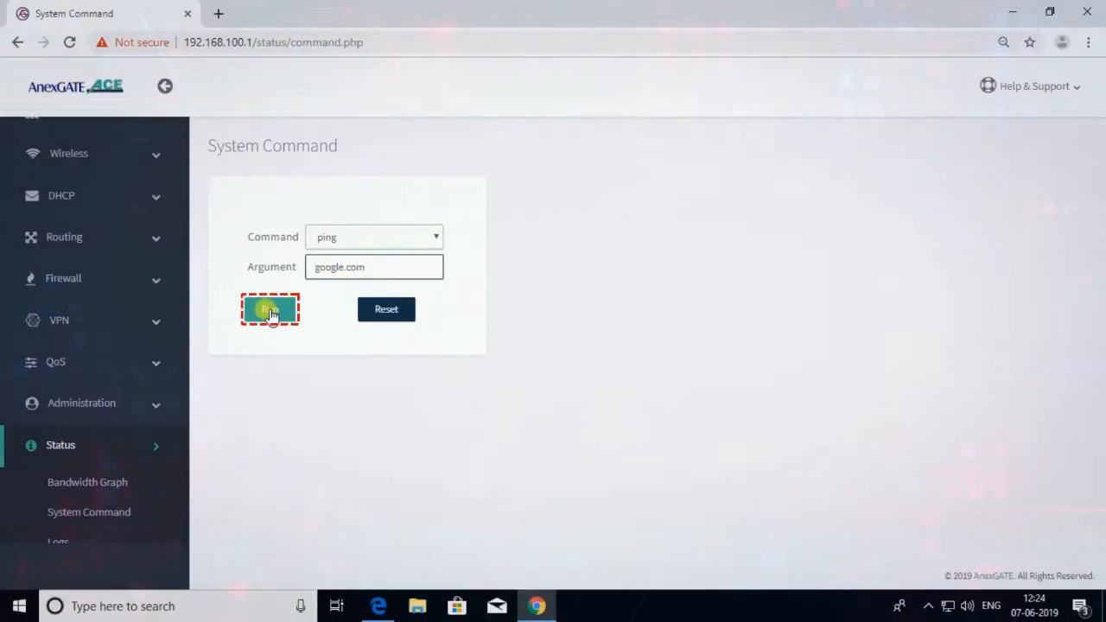
{"action": "left_click", "coordinate": [269, 309]}
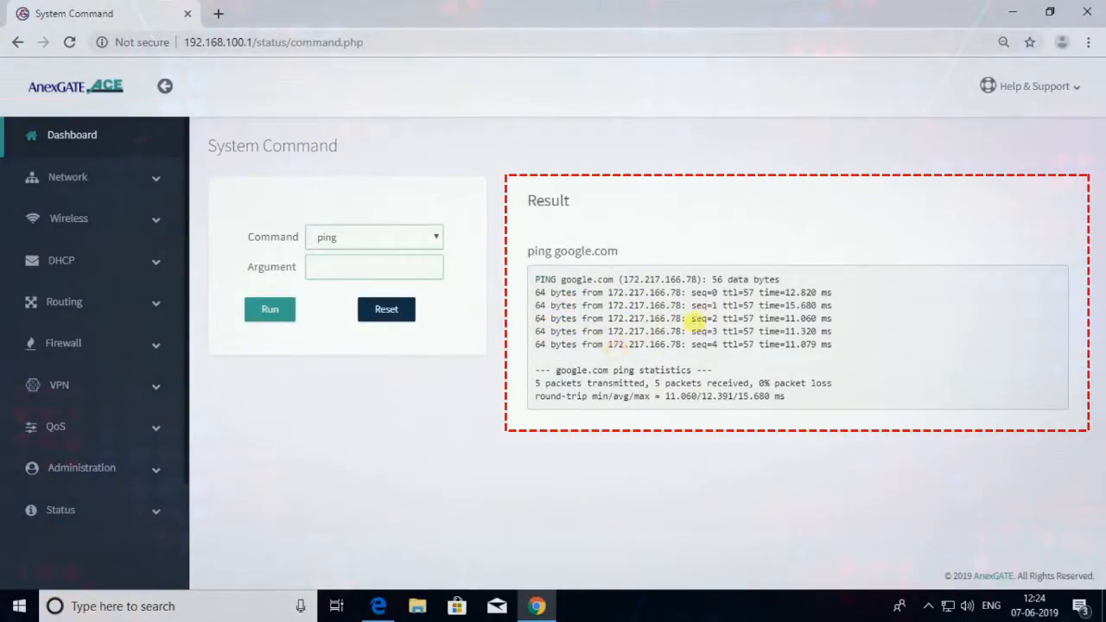
{"action": "mouse_move", "coordinate": [379, 452]}
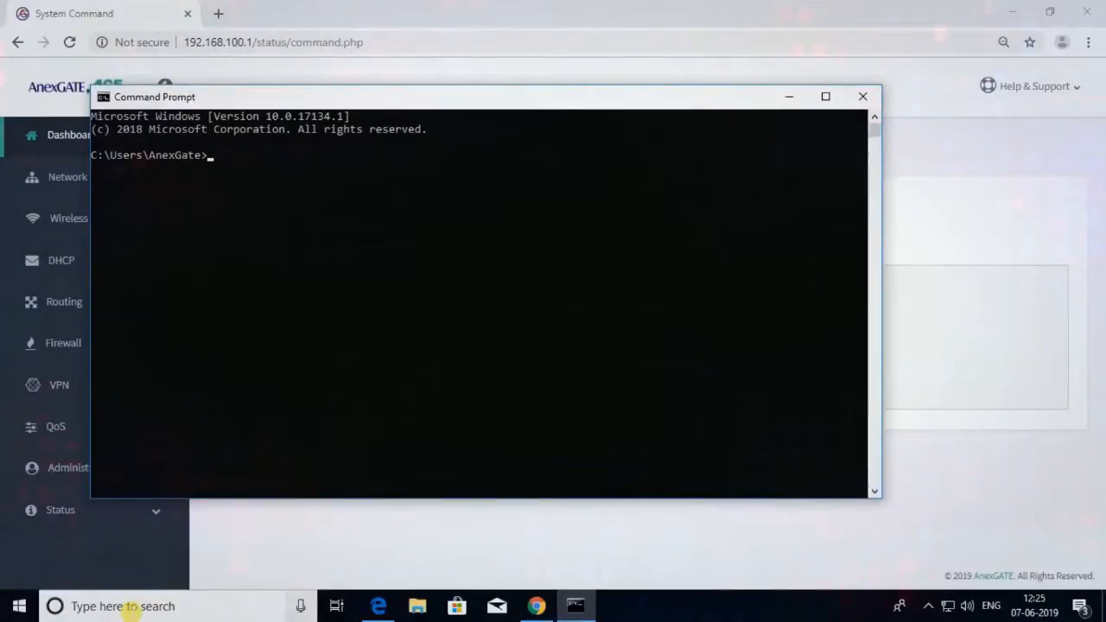
Step: Type the command 'ping google.com' at the Windows Command Prompt, not yet run
{"action": "type", "text": "ping"}
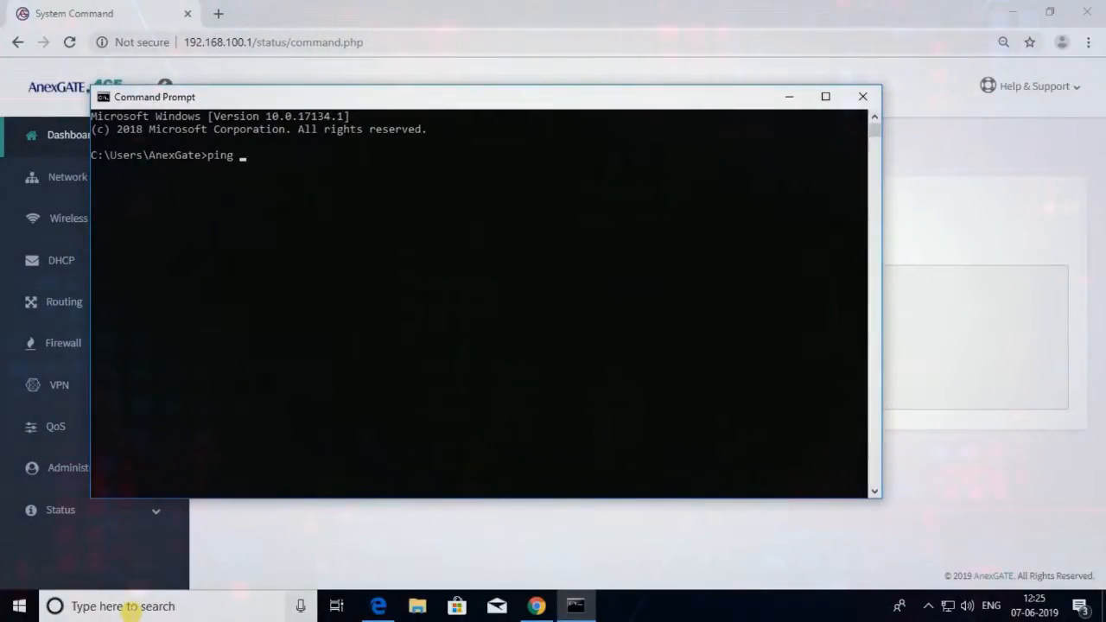
{"action": "type", "text": "googlr"}
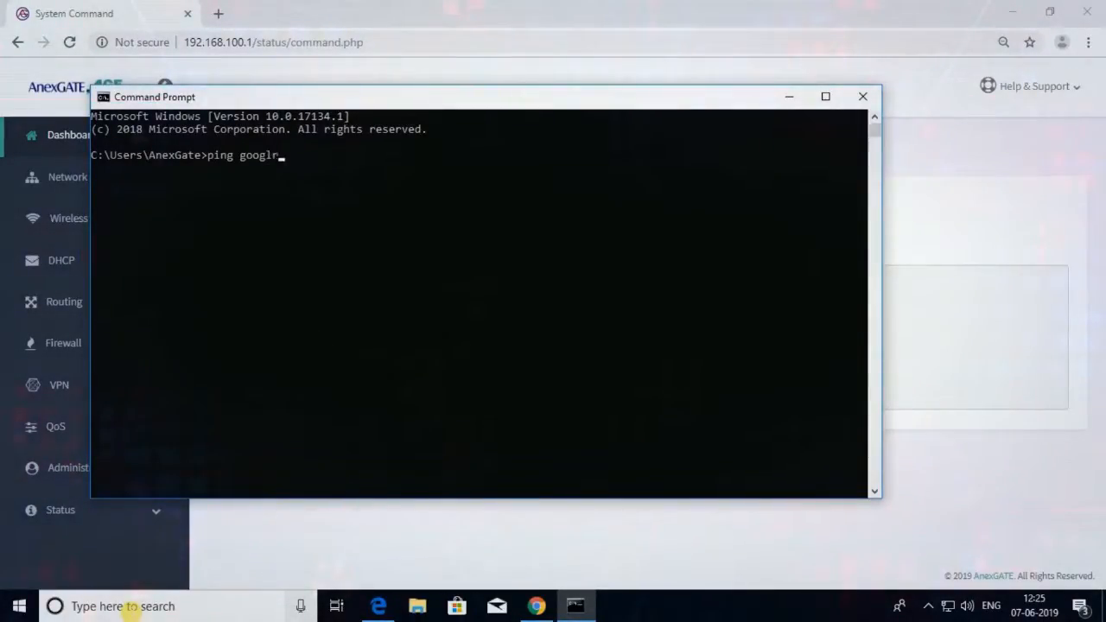
{"action": "type", "text": "e.com"}
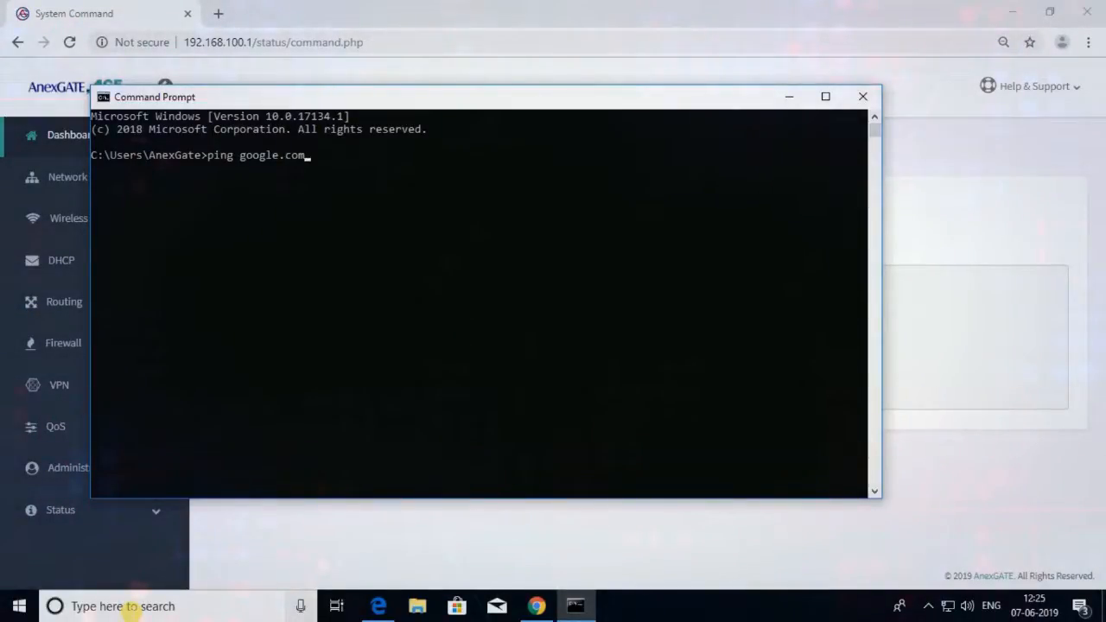